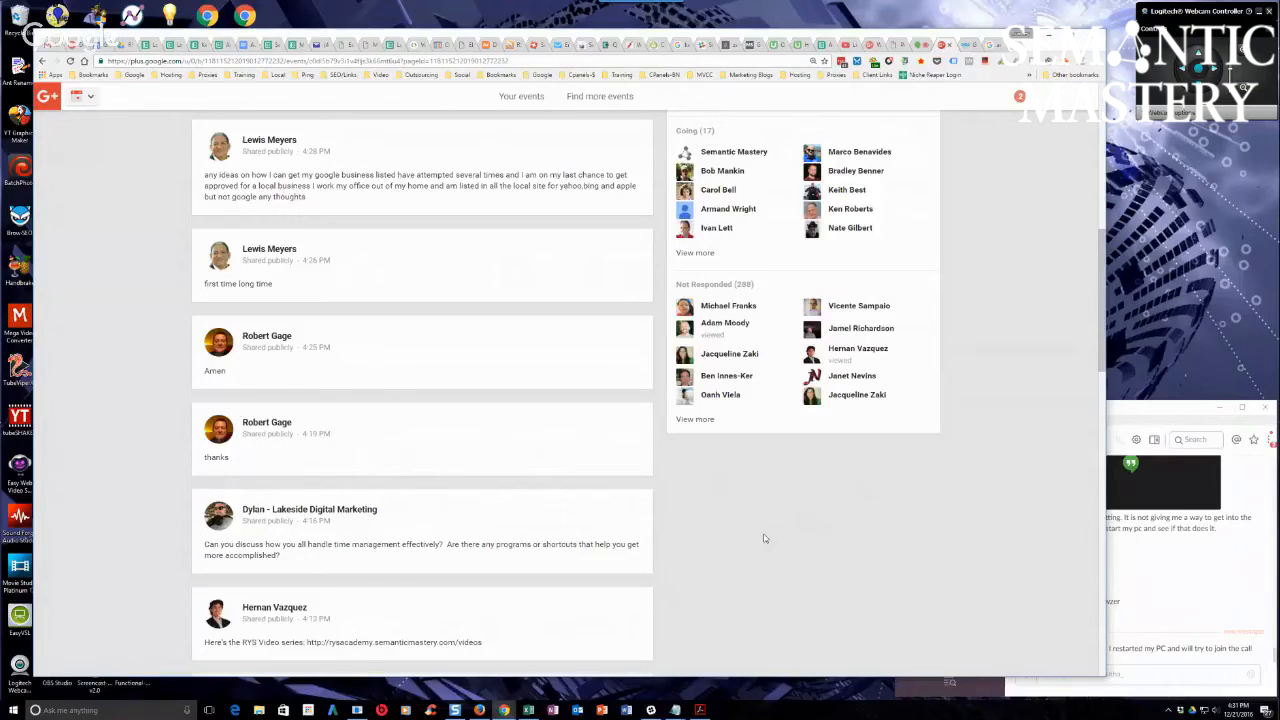
mouse_move(769, 537)
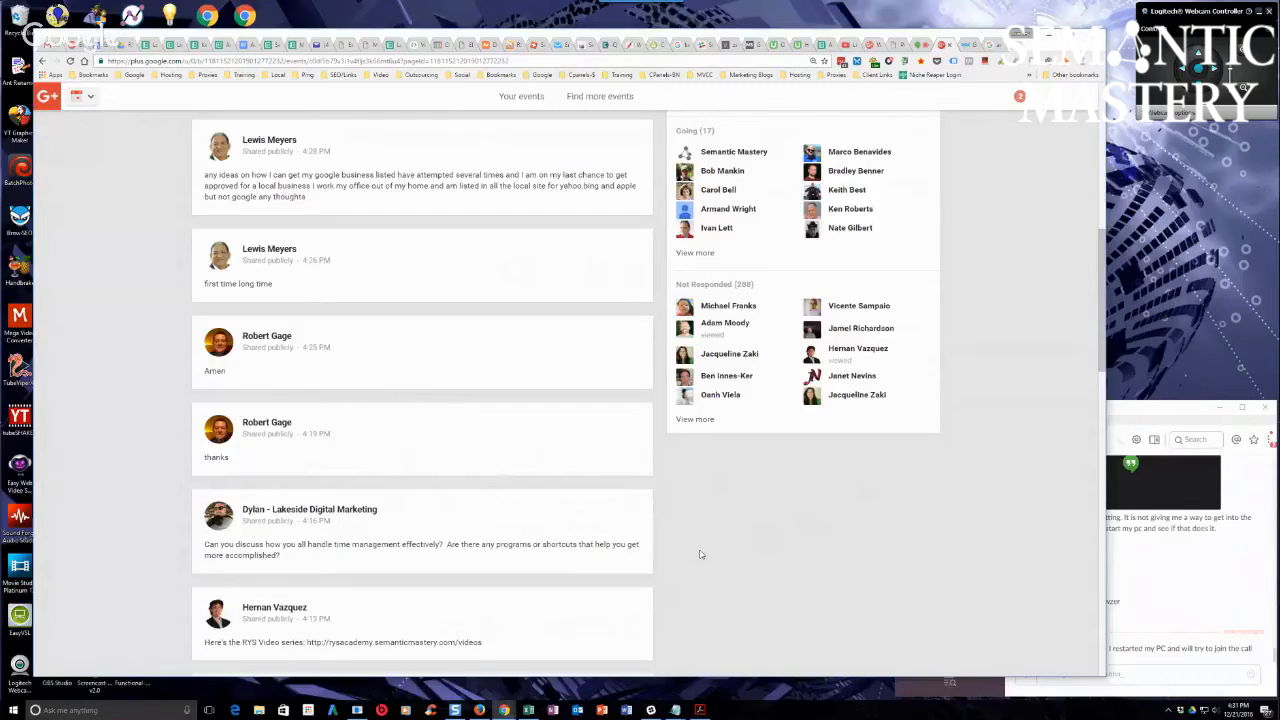
mouse_move(706, 548)
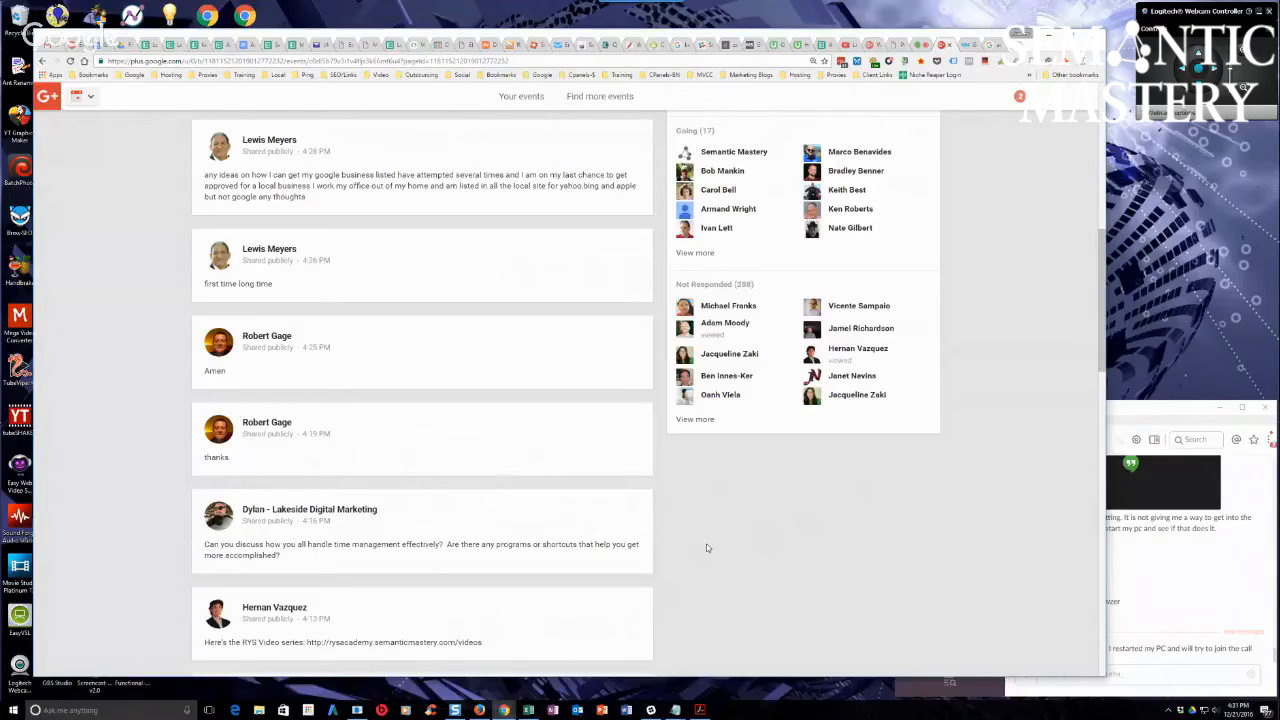
Scroll down through the Google+ event page.
scroll("down", 3)
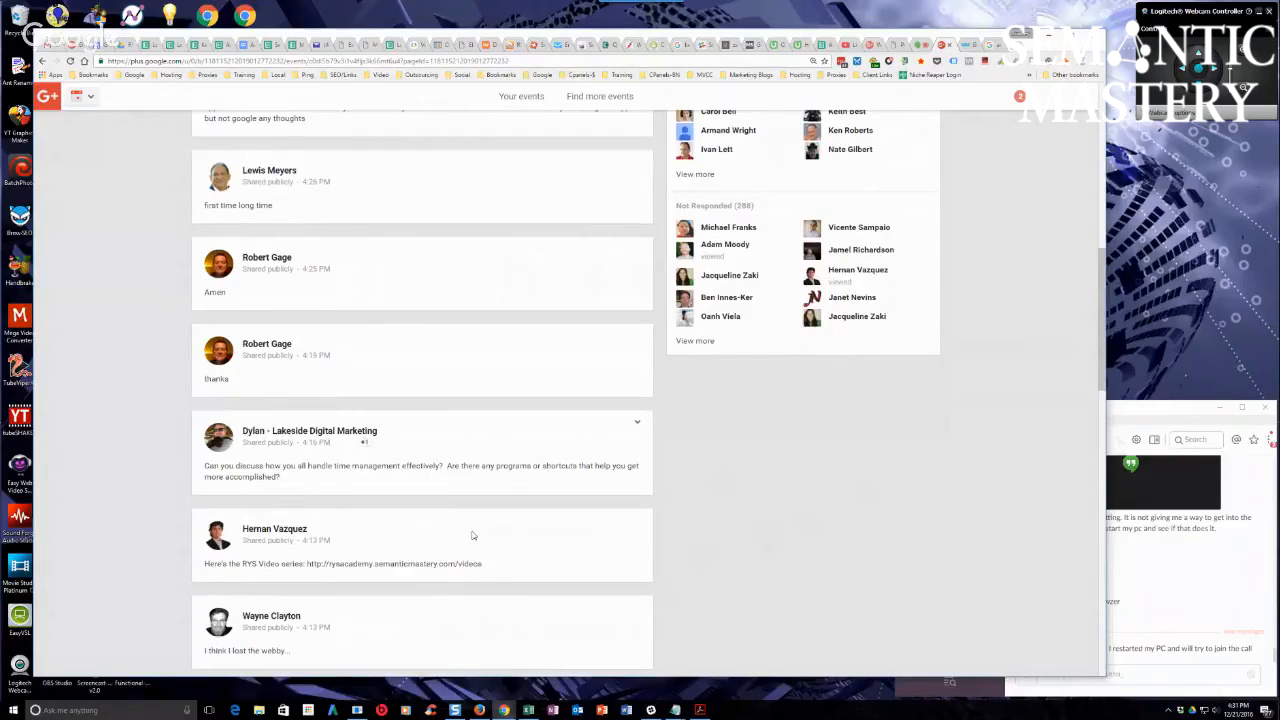
scroll("down", 3)
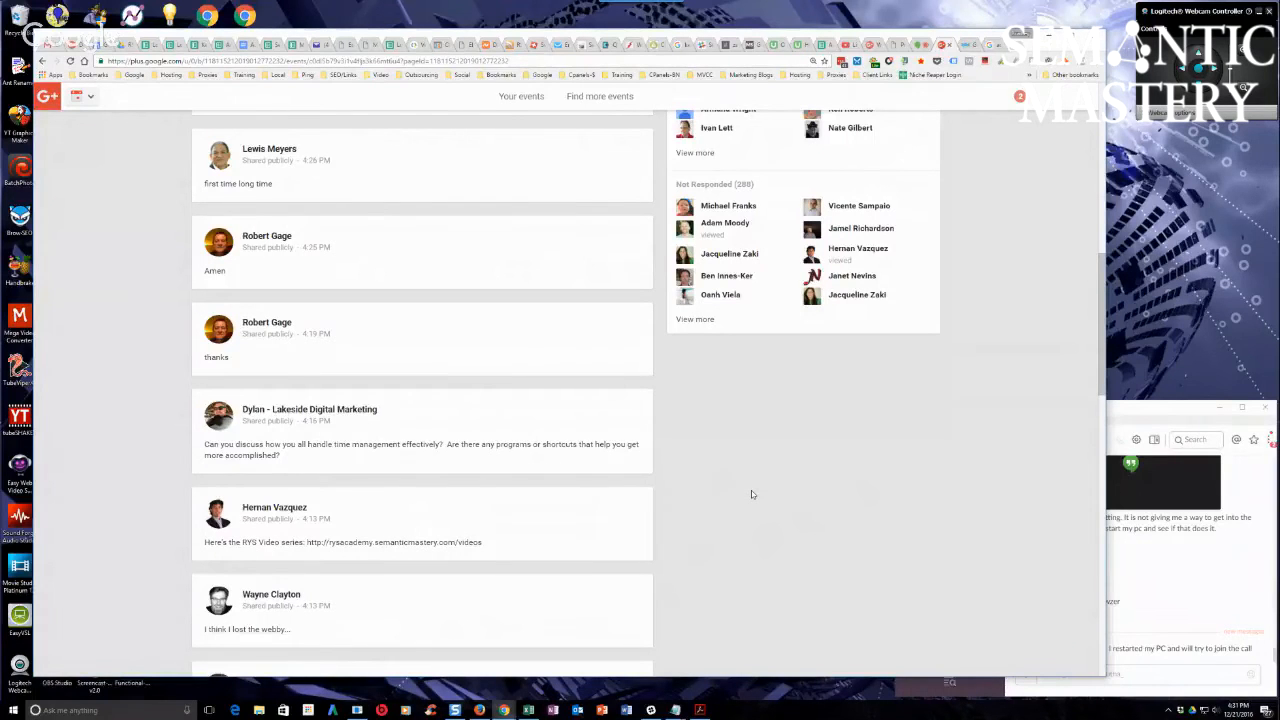
mouse_move(672, 474)
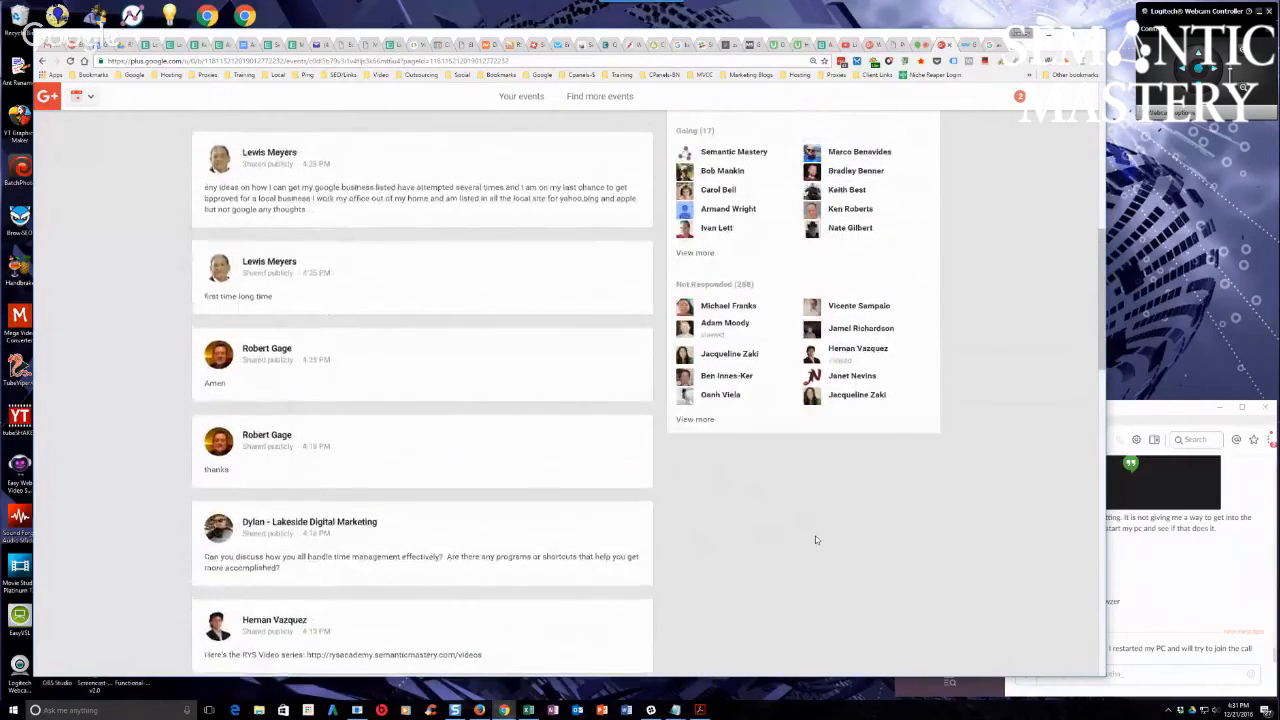
scroll("down", 3)
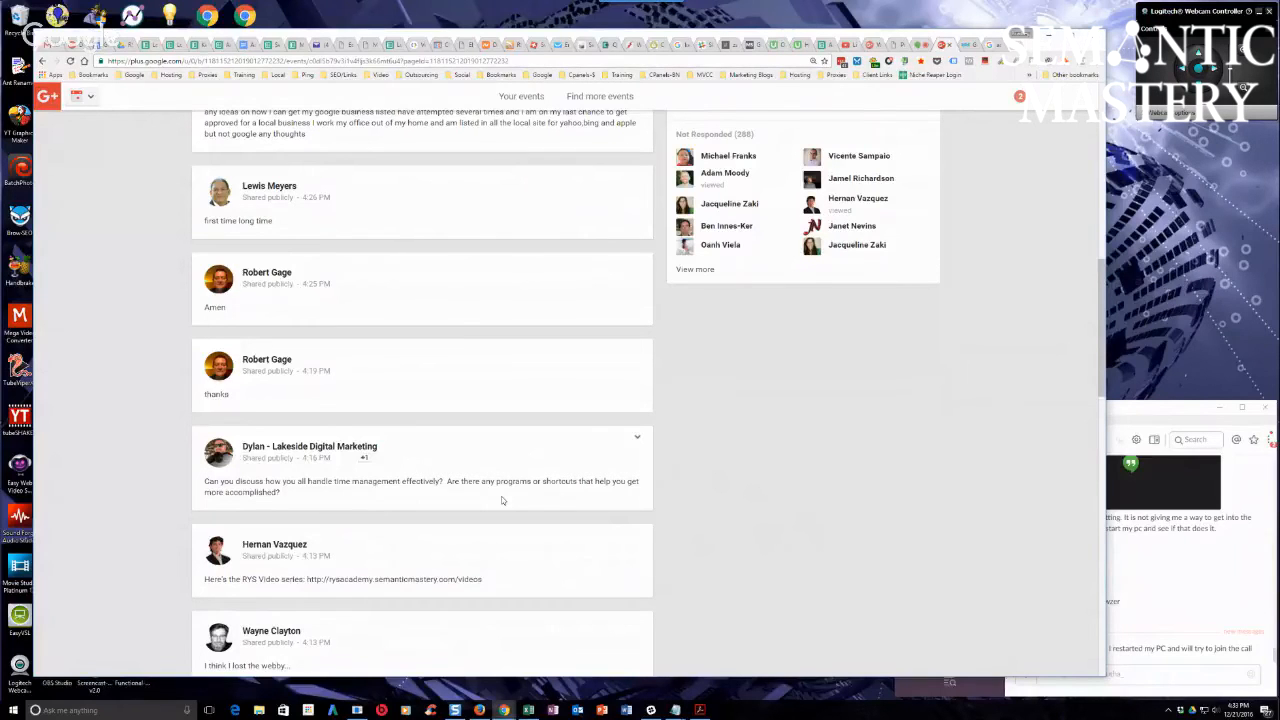
mouse_move(863, 466)
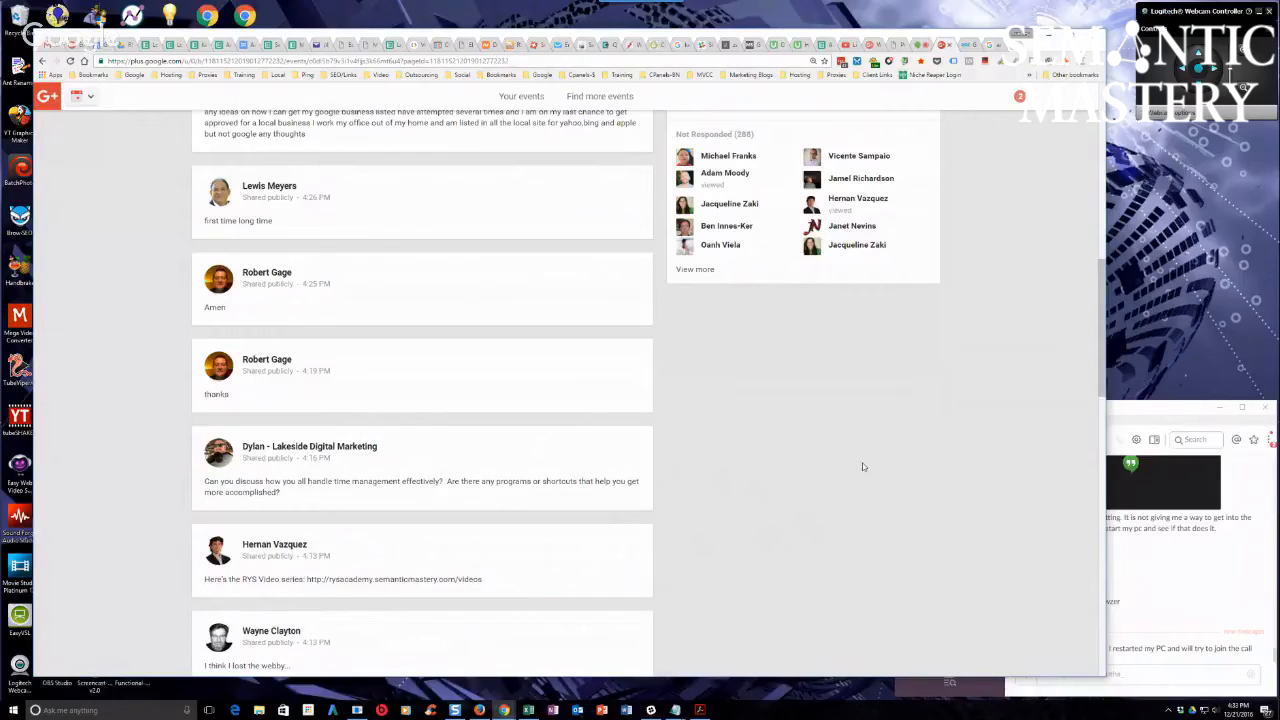
mouse_move(859, 481)
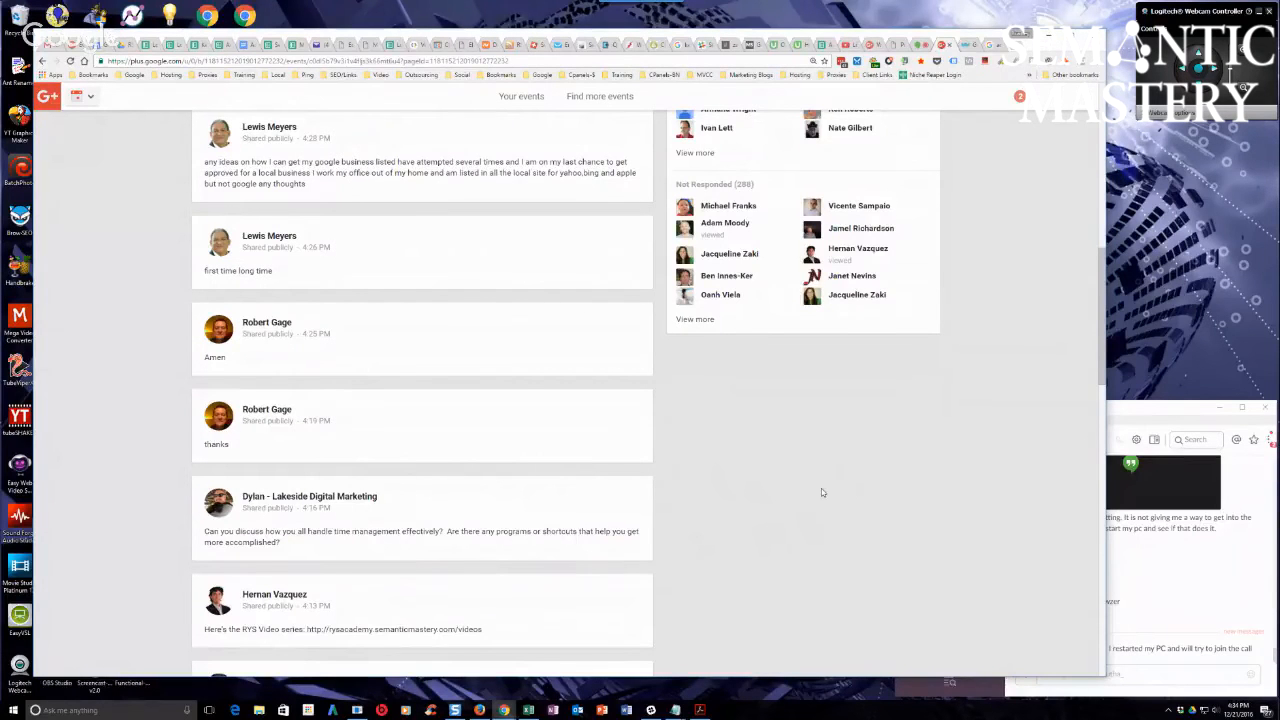
mouse_move(810, 488)
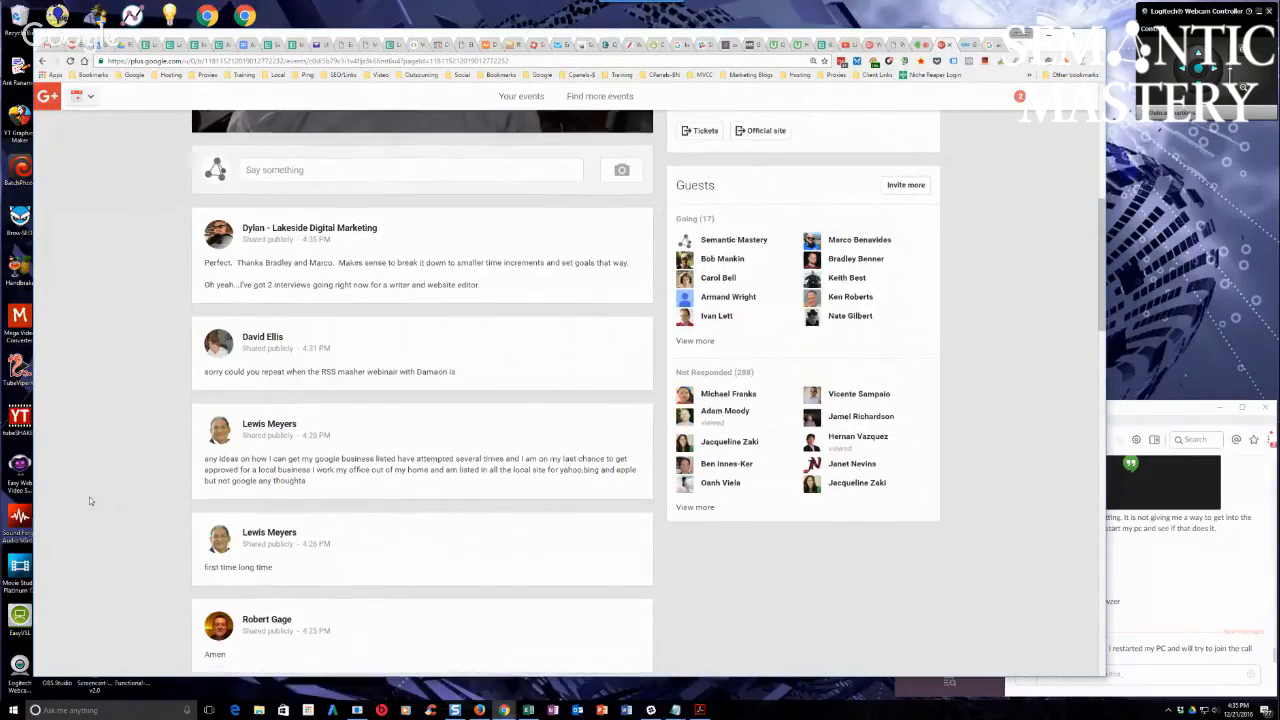
scroll("down", 3)
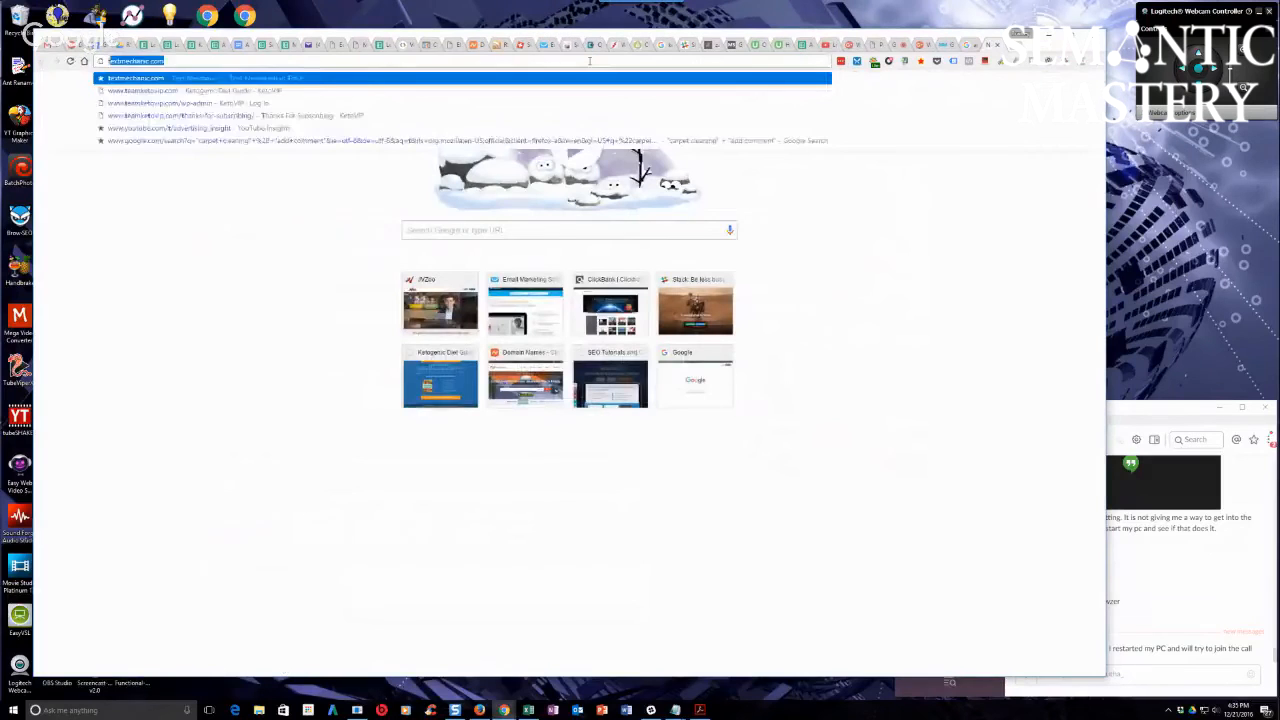
Search 'the 12 week year' and 'eat that frog' and copy each book's Amazon link.
type("the 12 week year")
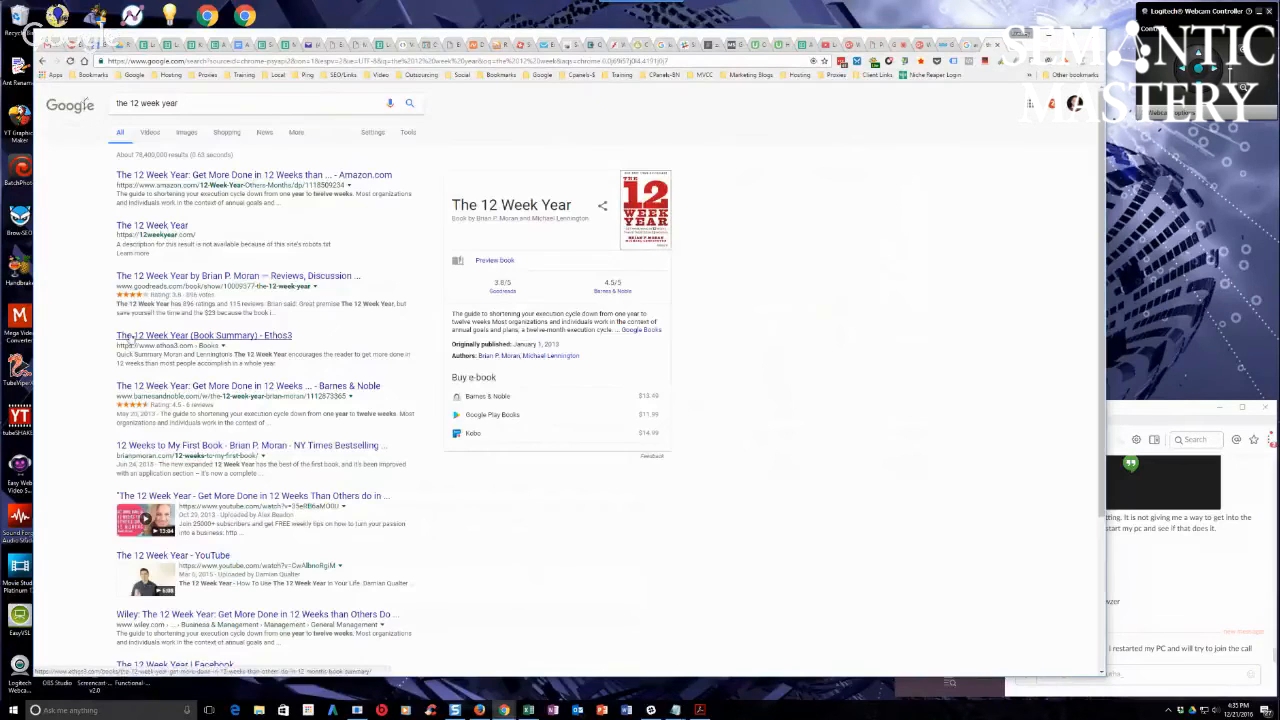
right_click(254, 174)
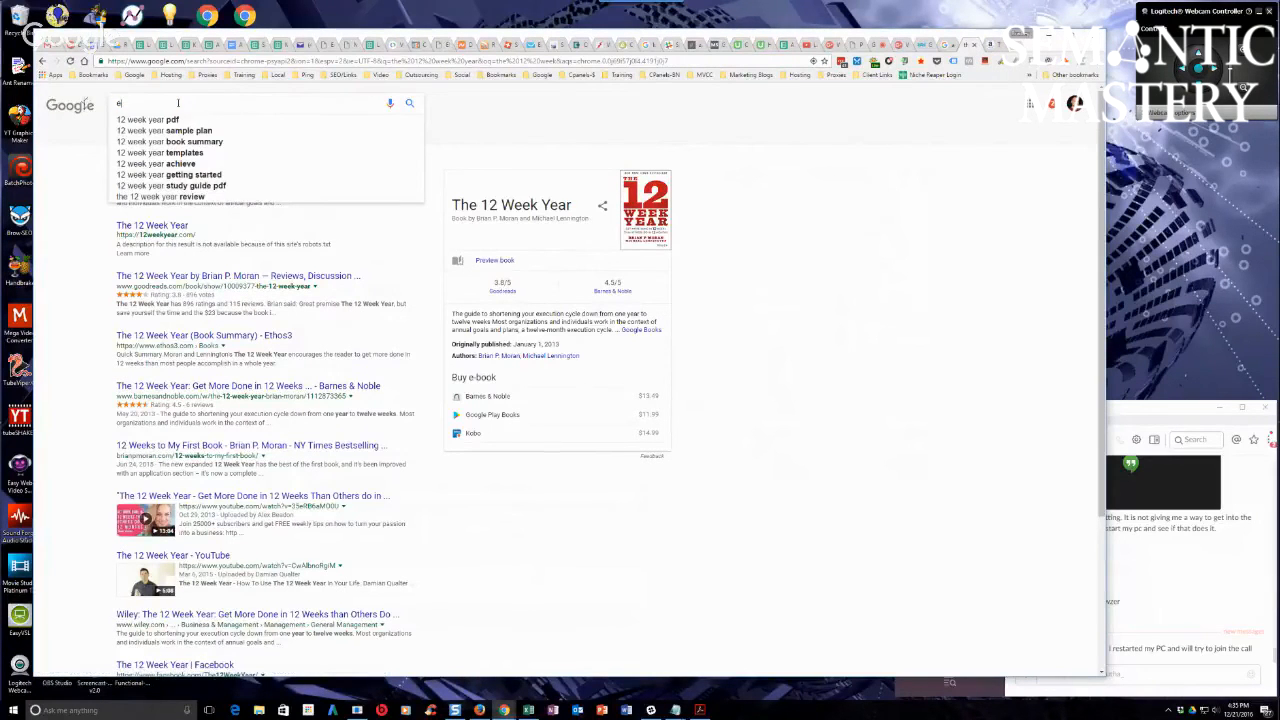
type("eat that frog")
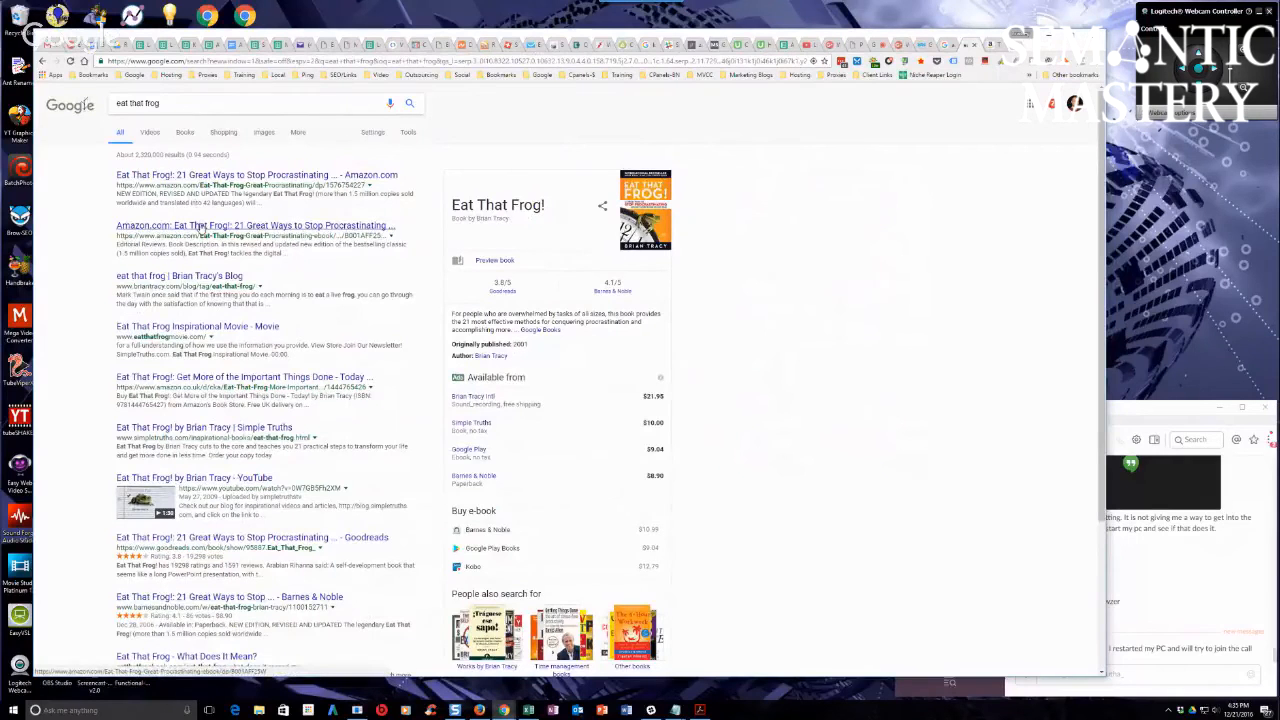
right_click(200, 225)
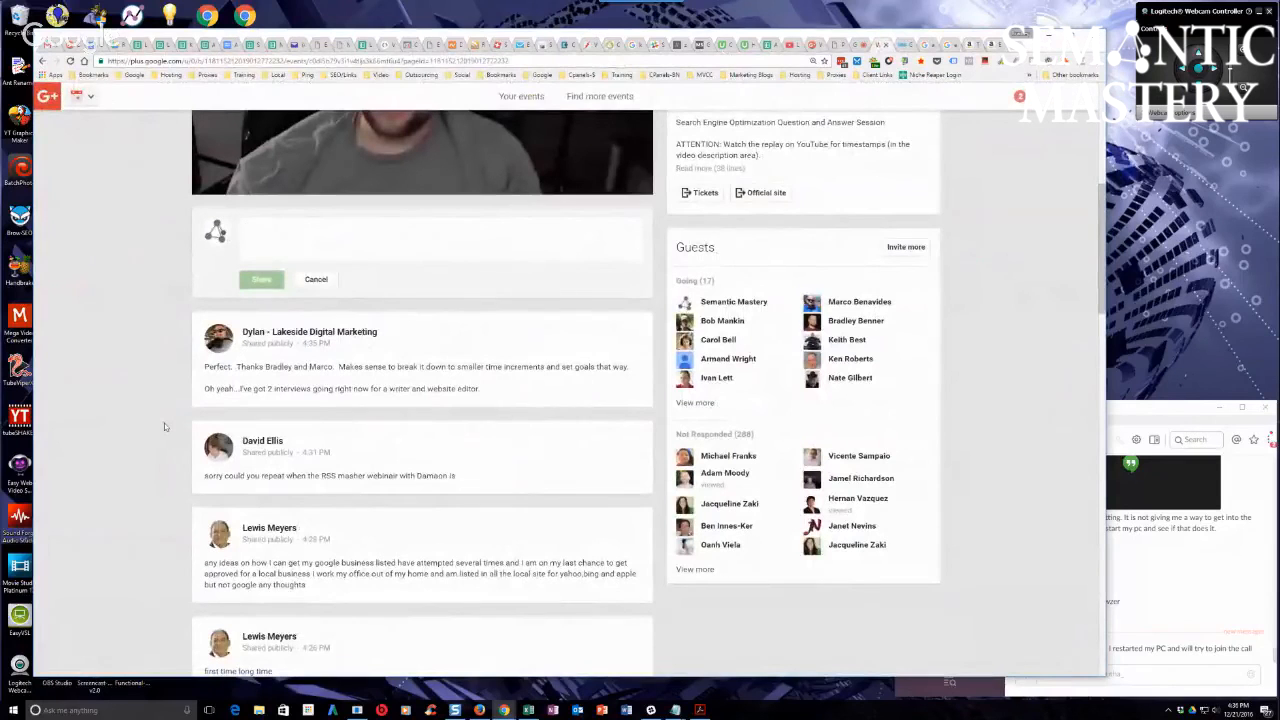
Enter '12 Week Year:' and 'Eat That Frog:' lines with their Amazon links in the comment.
type("12 W")
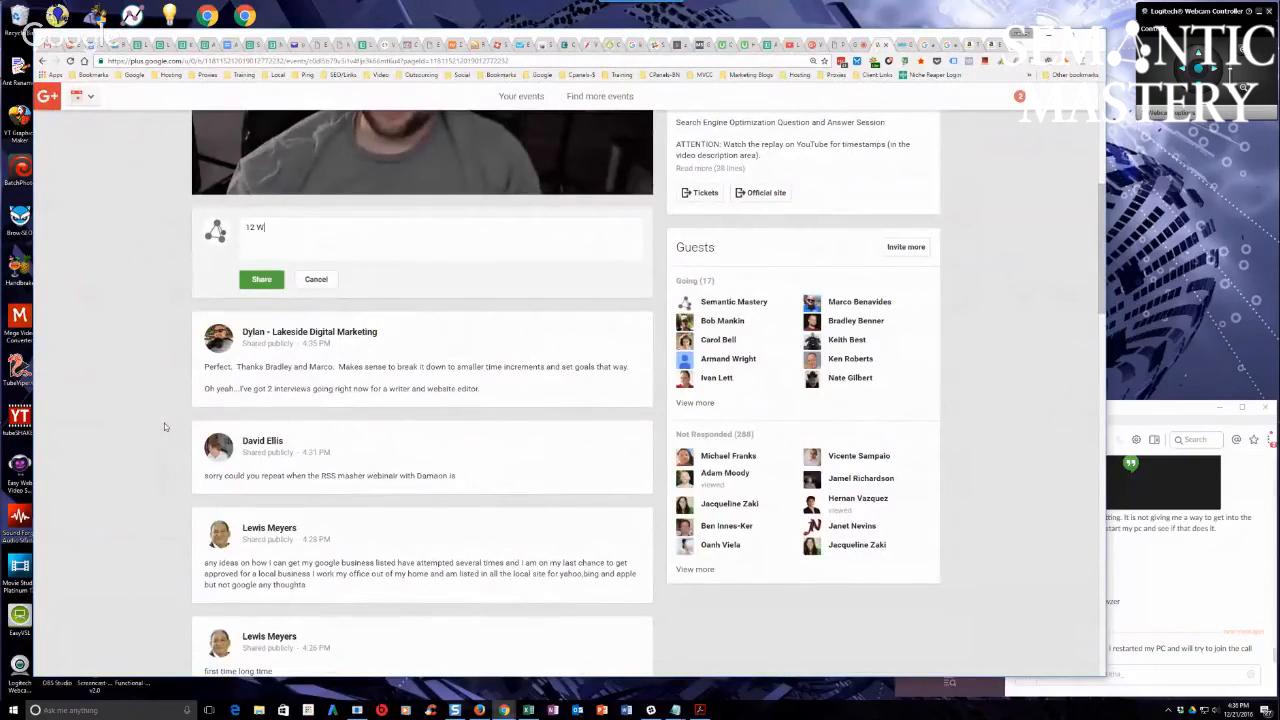
type("eek")
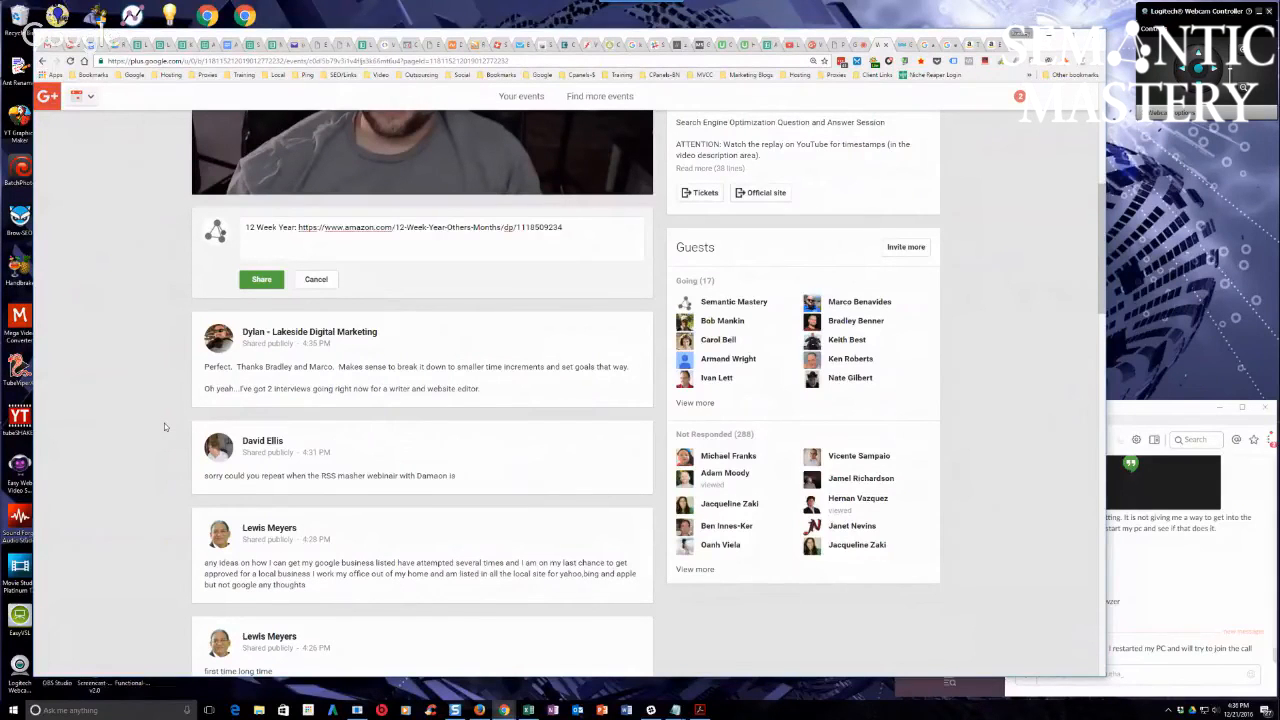
type("Eat")
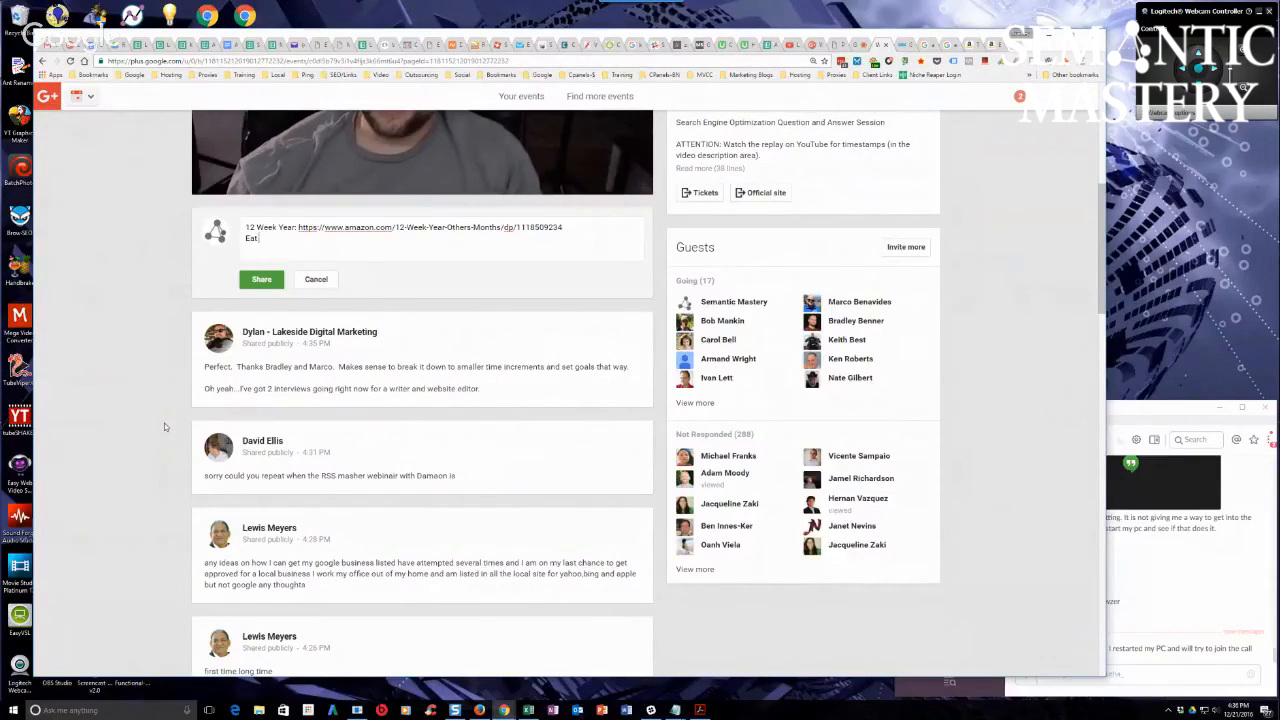
type("Thi")
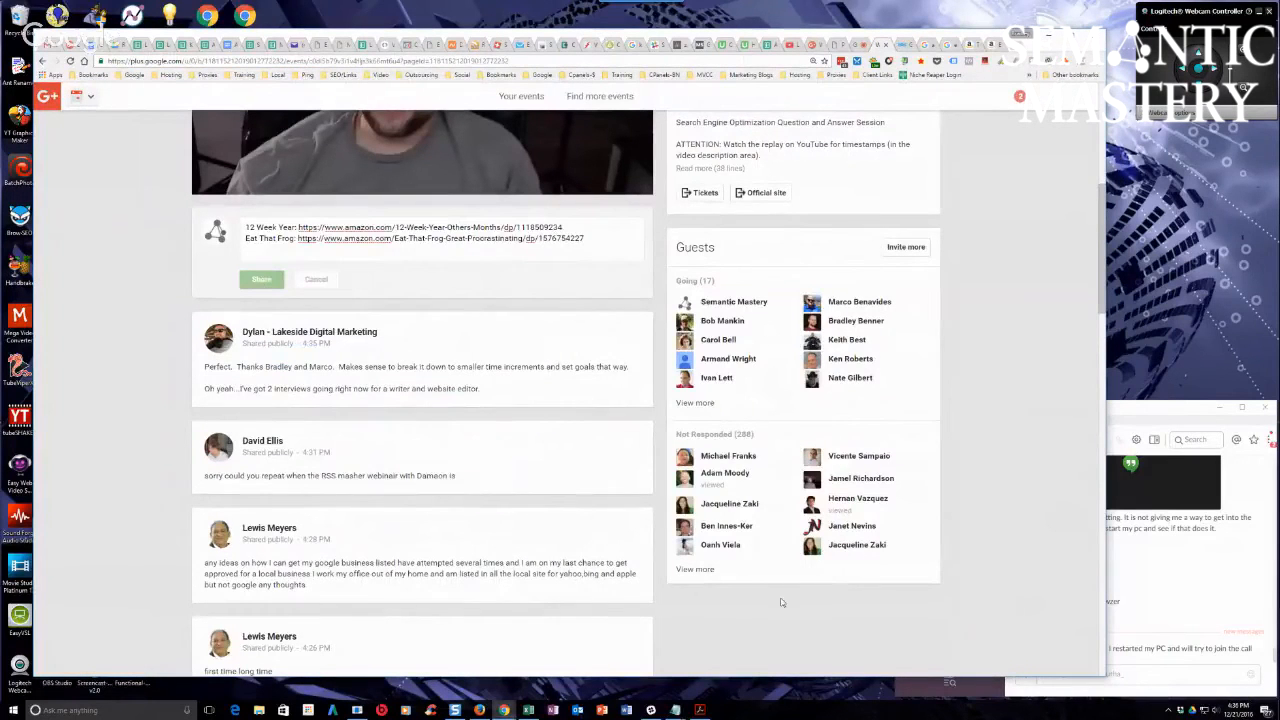
Share the comment and scroll down the event's discussion feed.
left_click(261, 279)
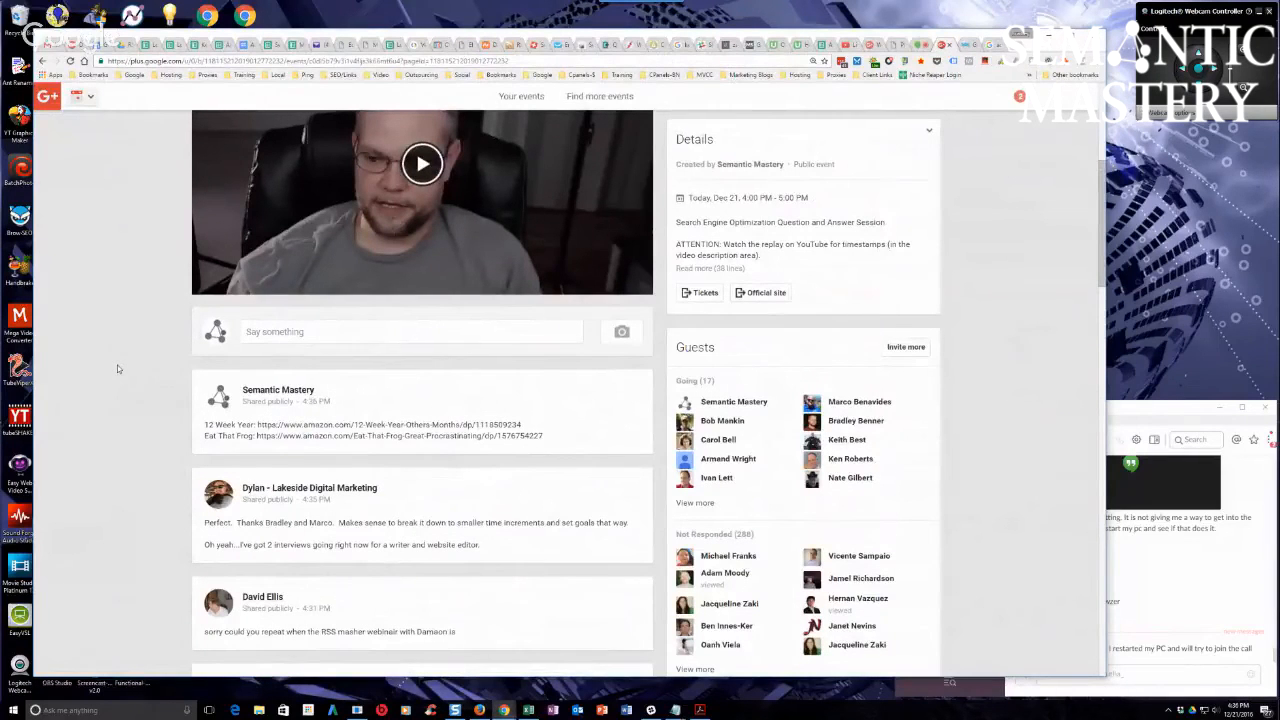
scroll("down", 3)
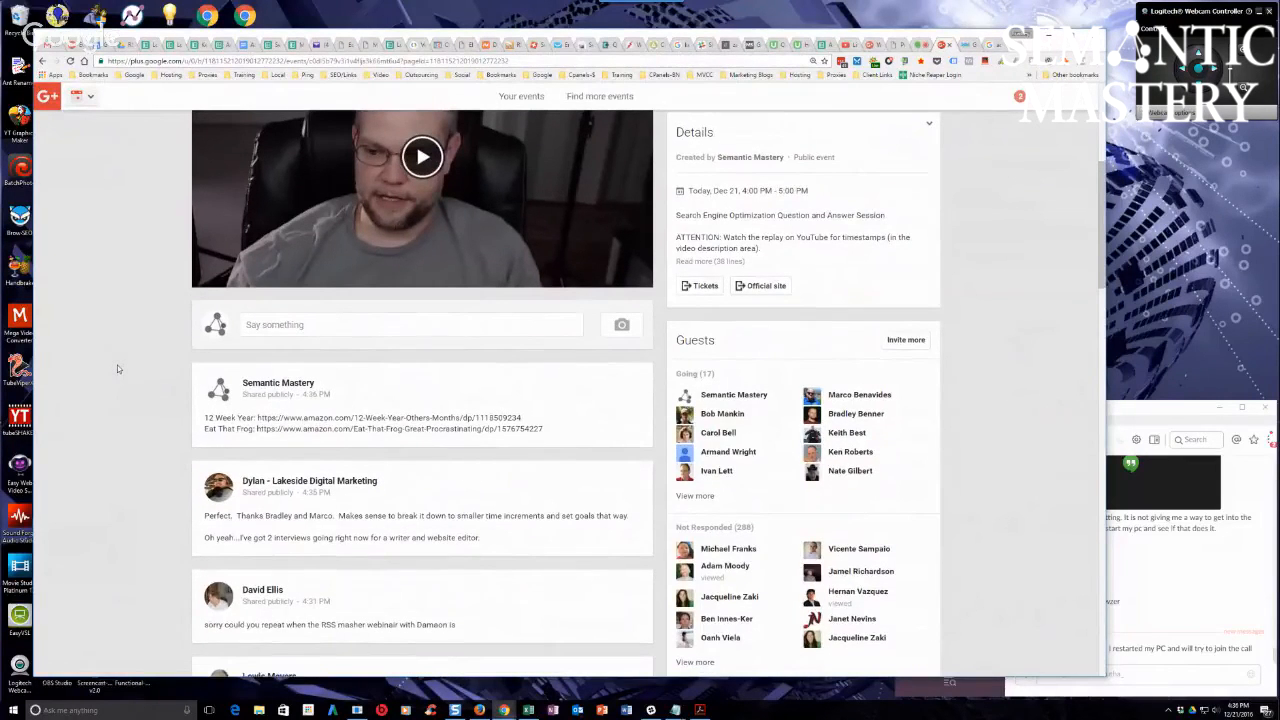
scroll("down", 3)
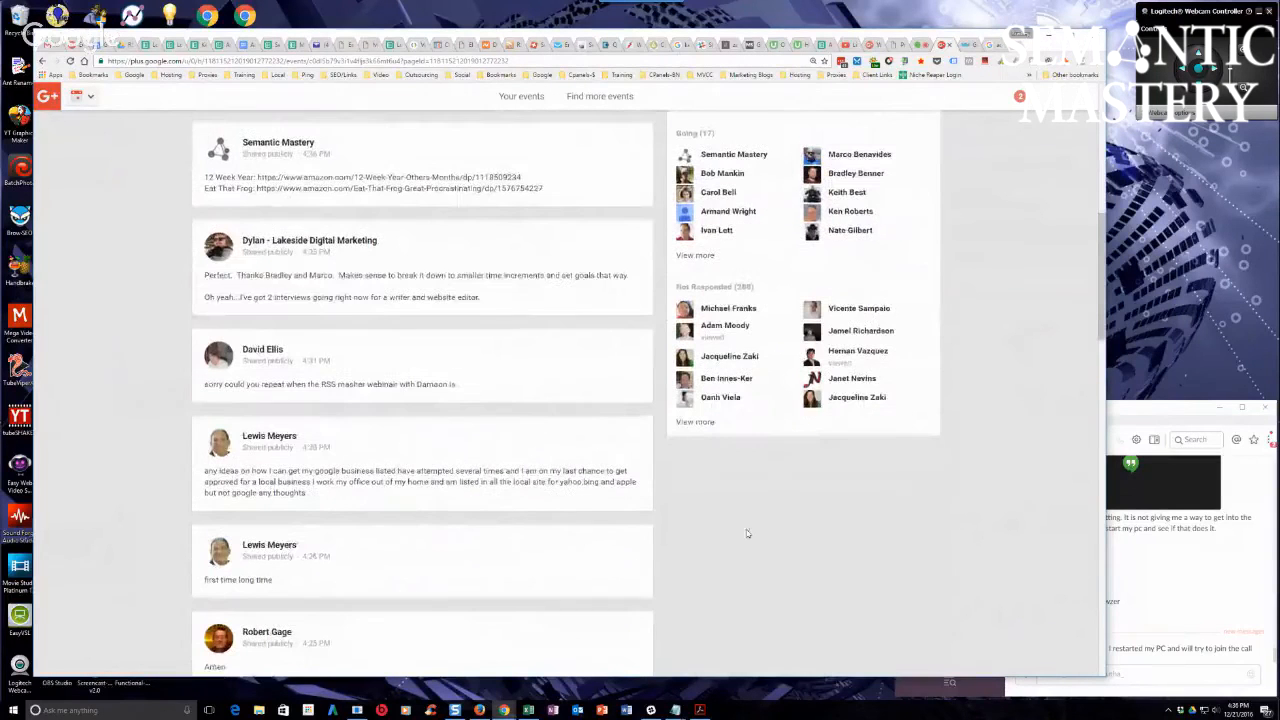
scroll("down", 3)
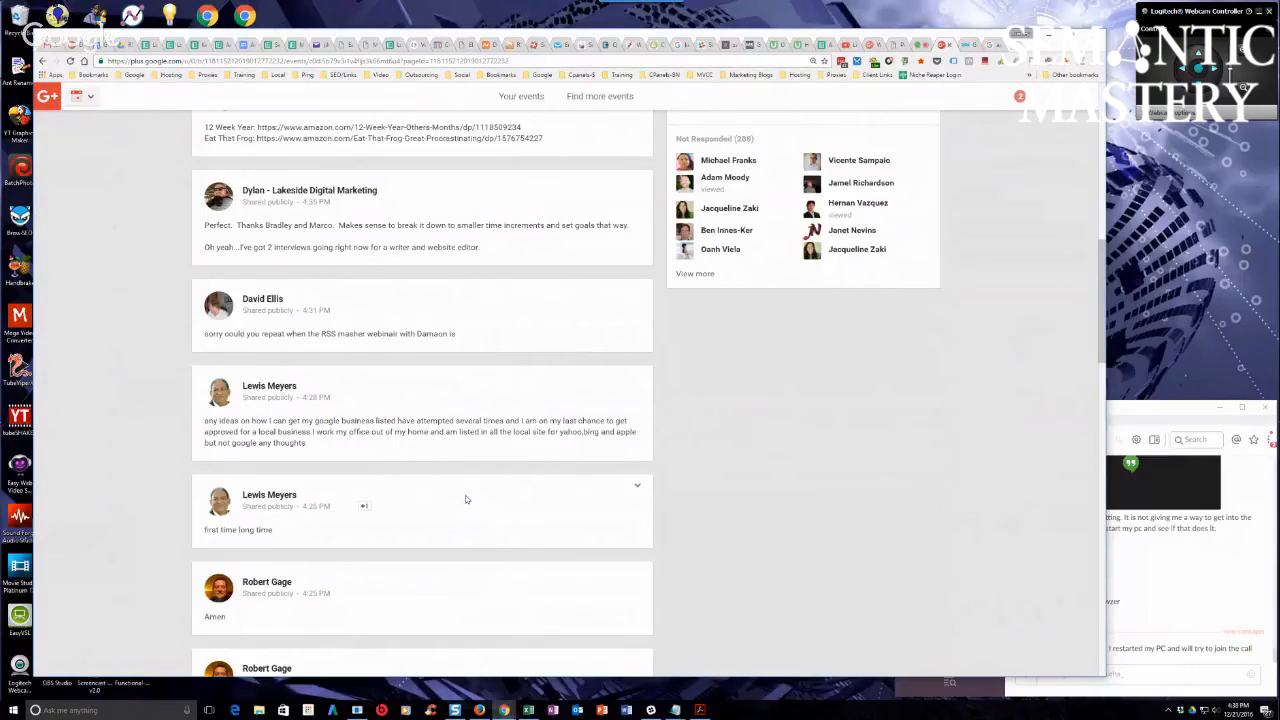
mouse_move(370, 535)
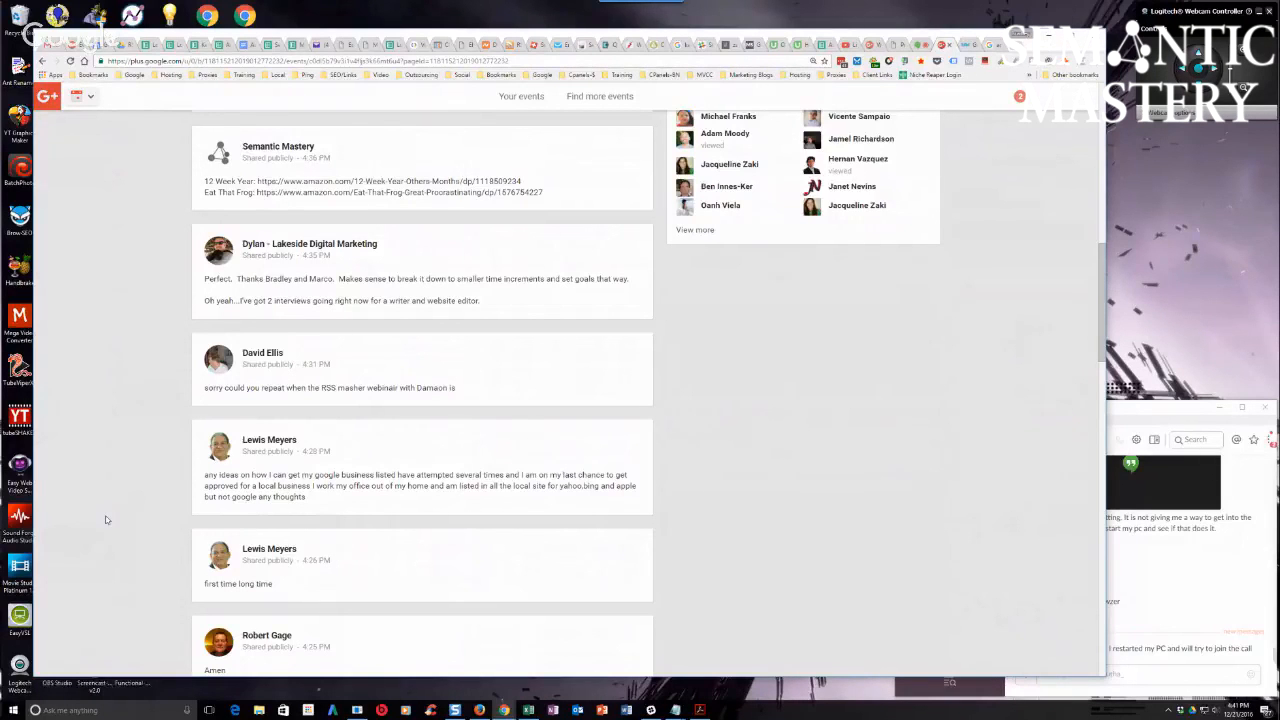
mouse_move(700, 434)
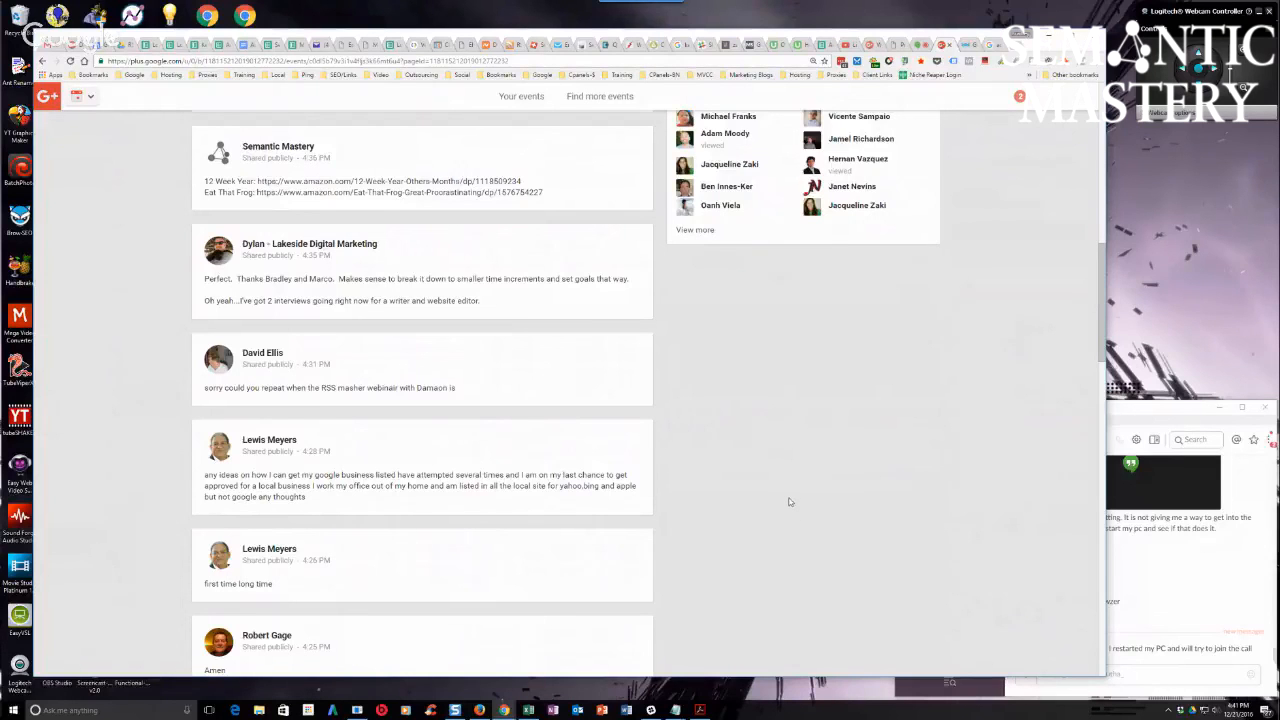
mouse_move(785, 525)
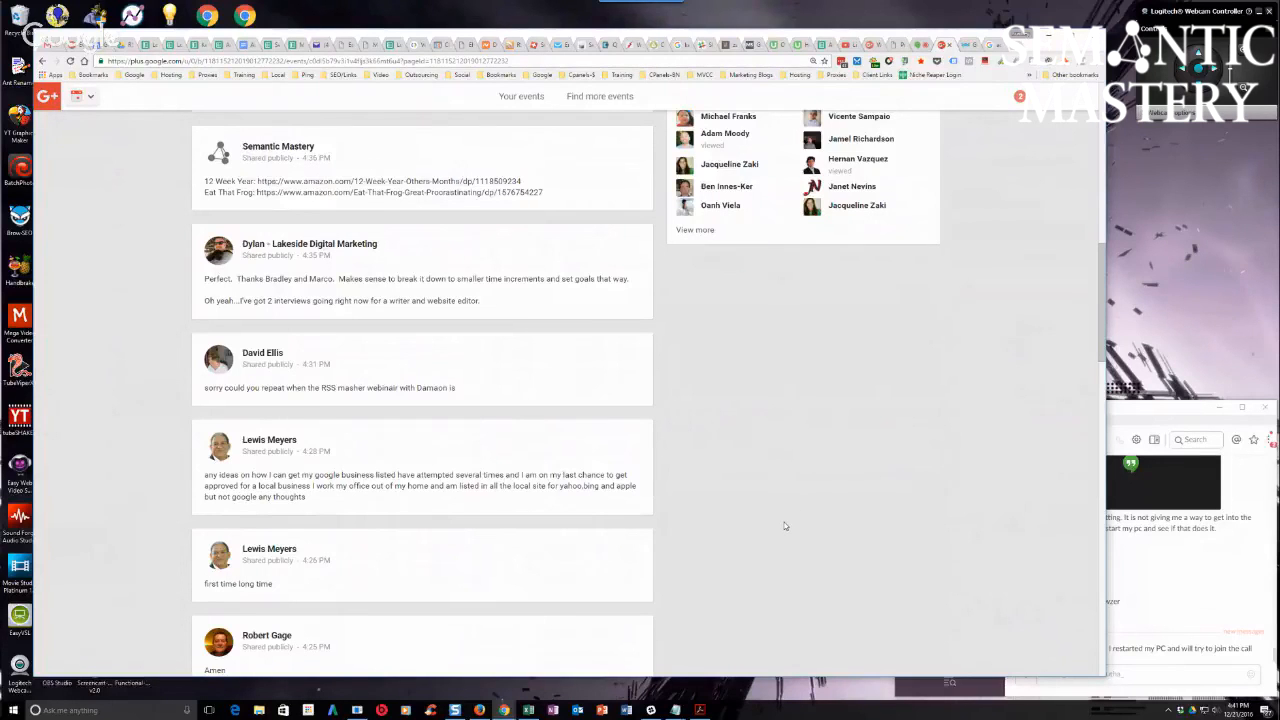